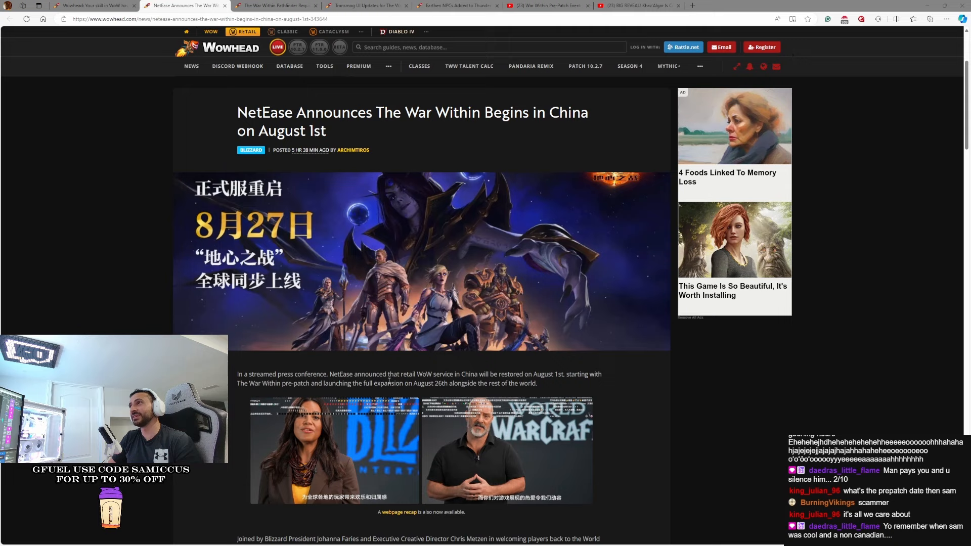
pyautogui.moveTo(459, 374)
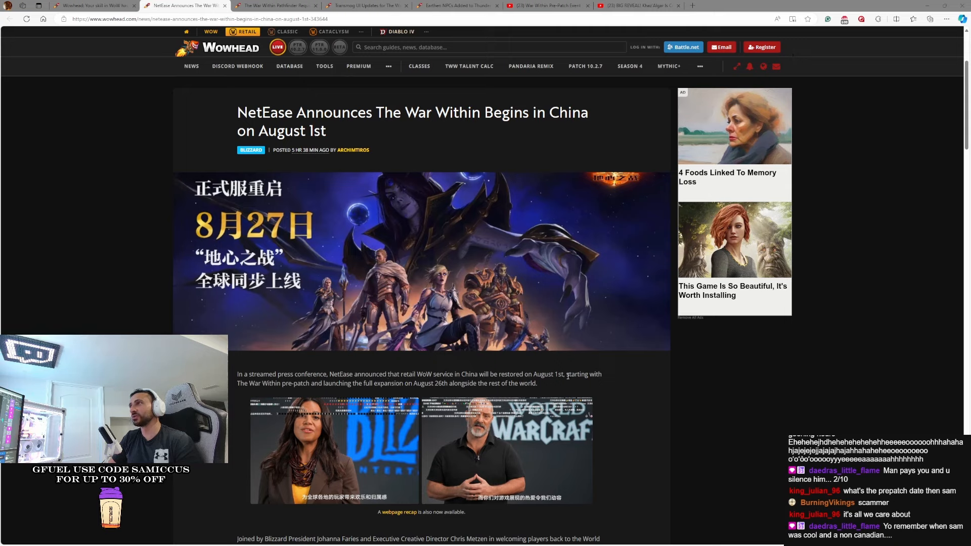
# Step: Highlight the 'August 1st' date in the article's opening sentence
pyautogui.moveTo(567, 375); pyautogui.dragTo(332, 382)
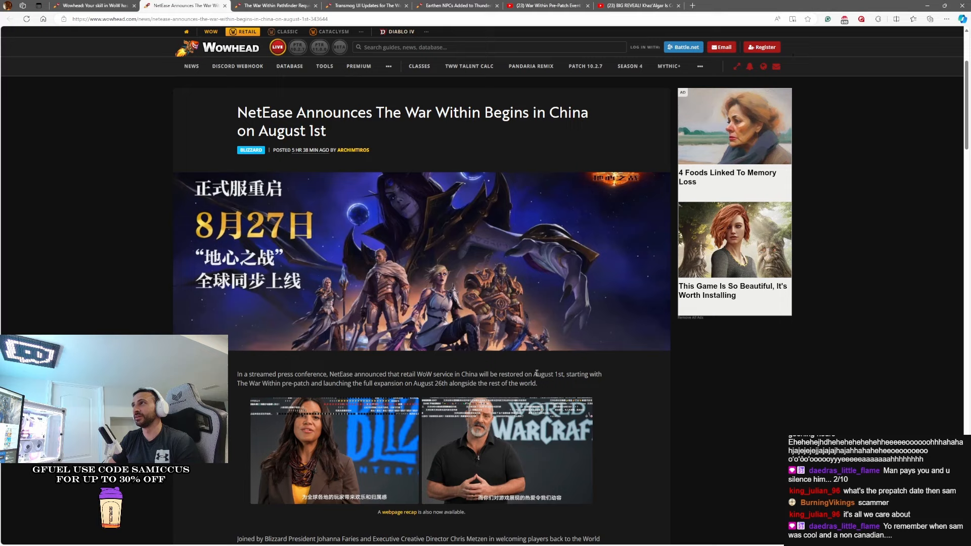
pyautogui.doubleClick(548, 374)
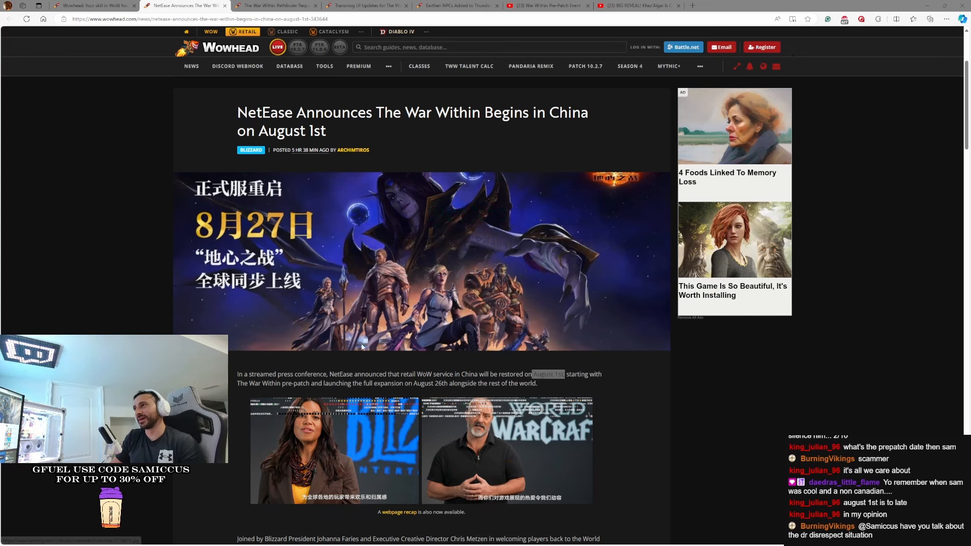
pyautogui.scroll(-3)
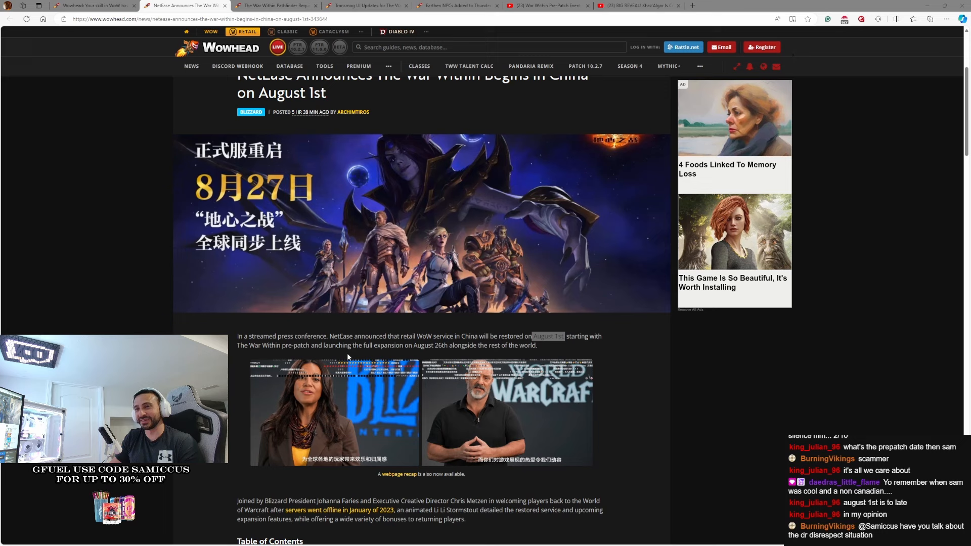
pyautogui.scroll(-3)
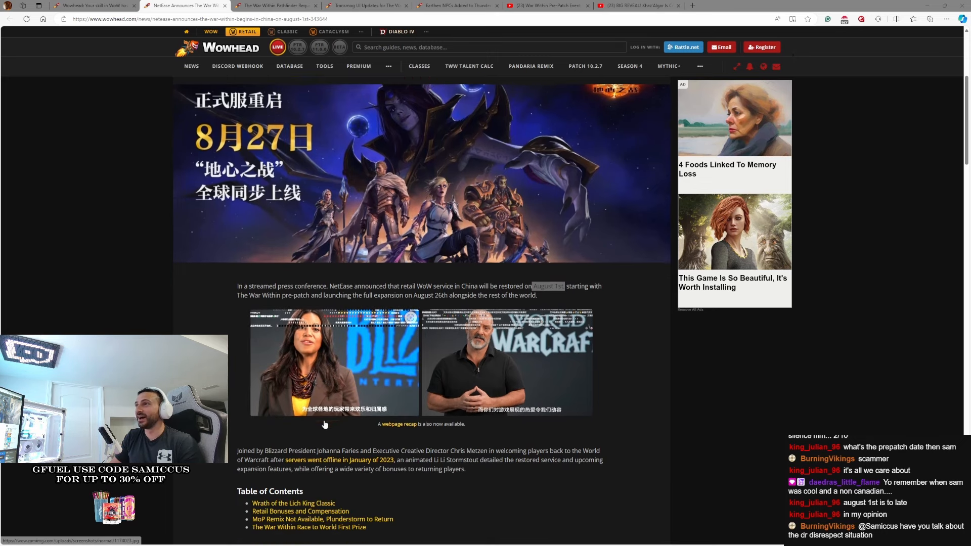
pyautogui.scroll(-3)
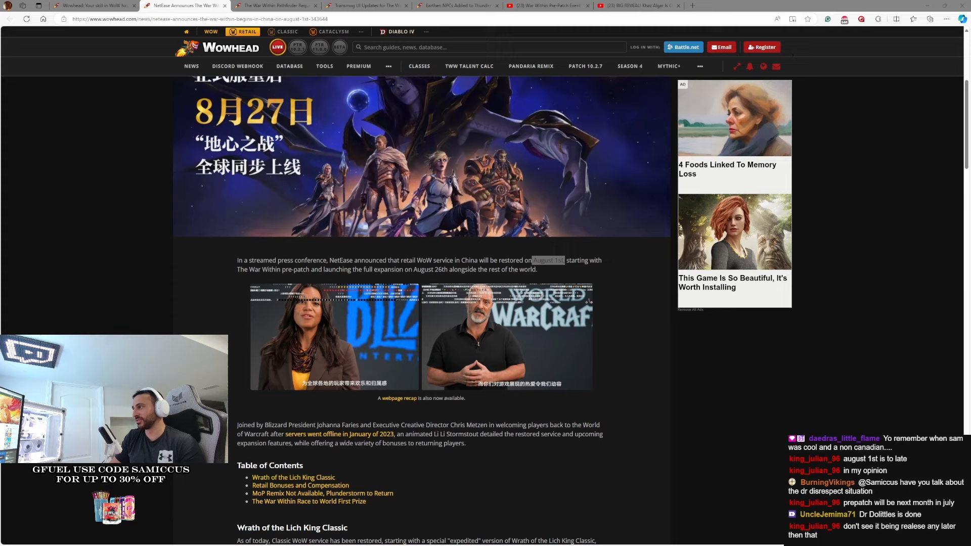
pyautogui.scroll(-3)
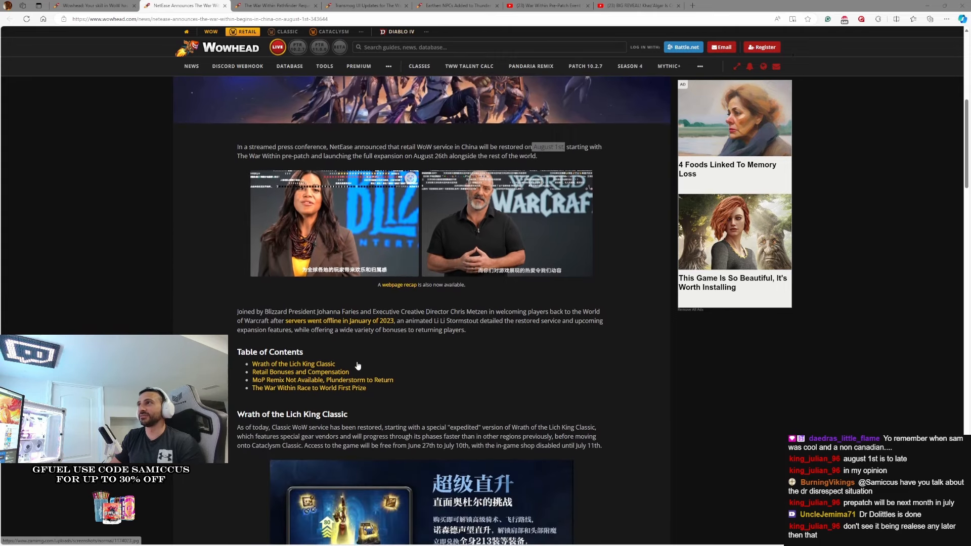
pyautogui.scroll(-3)
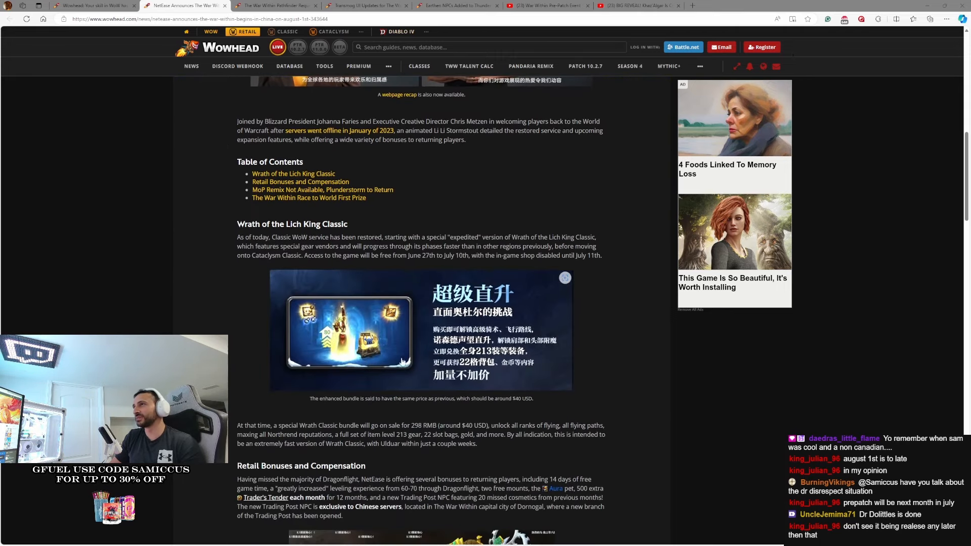
pyautogui.scroll(-3)
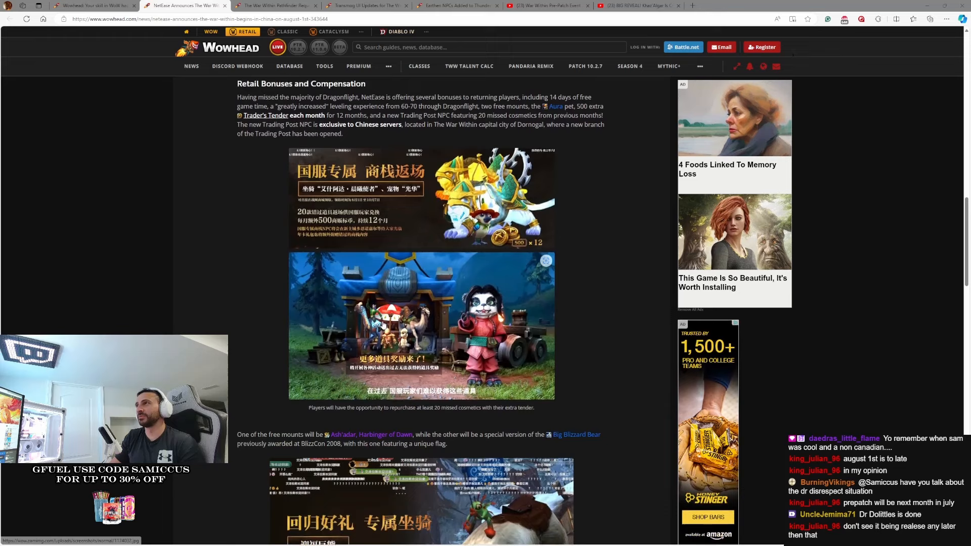
pyautogui.scroll(3)
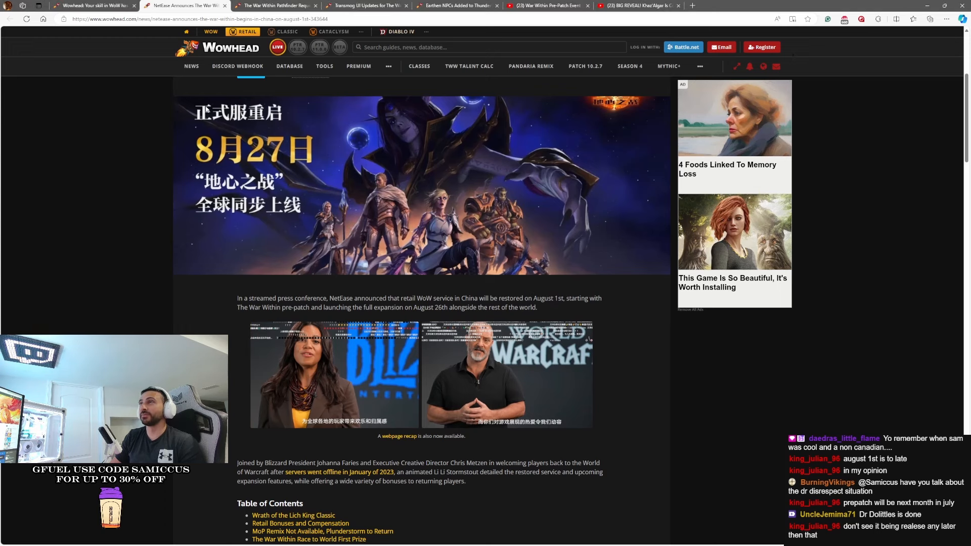
# Step: Switch to the Pathfinder Requirements for Steady Flying in Khaz Algar article
pyautogui.click(275, 5)
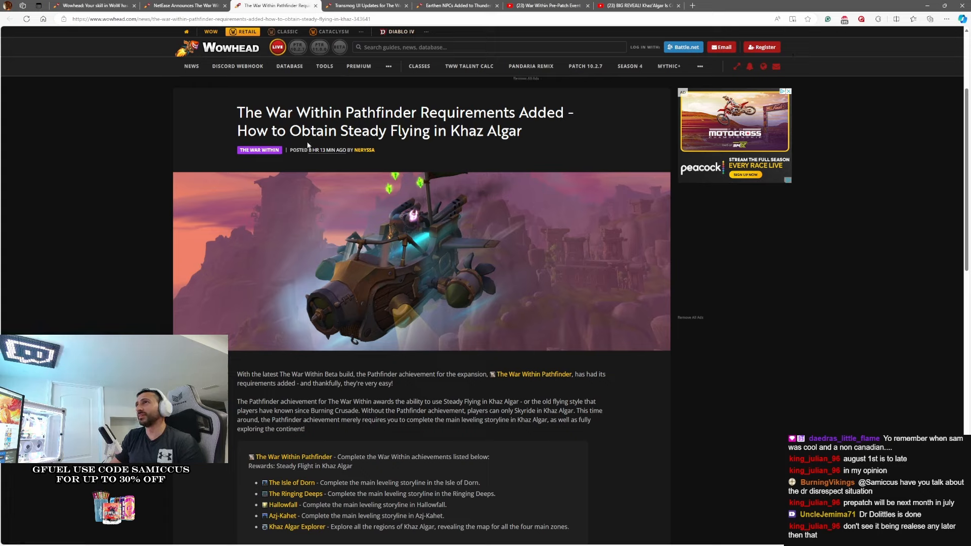
pyautogui.moveTo(647, 283)
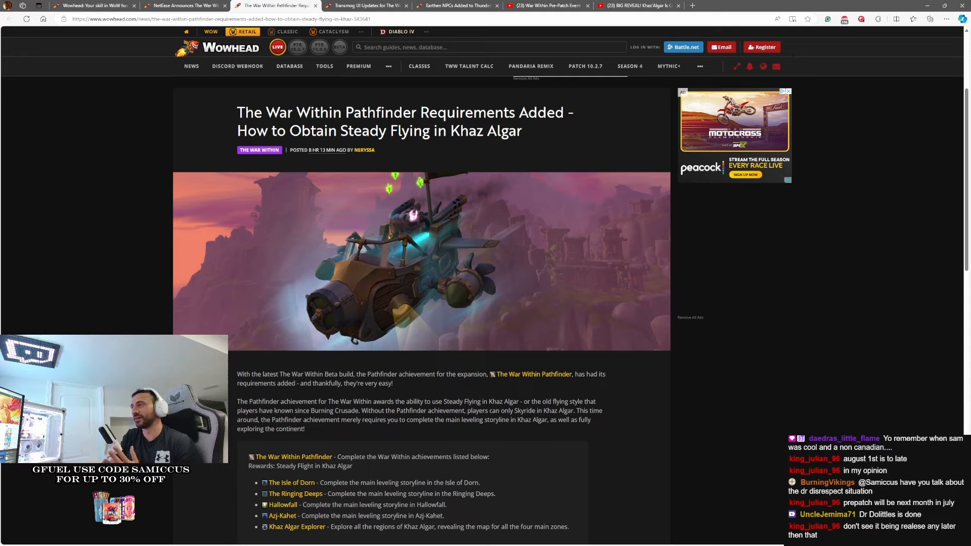
pyautogui.moveTo(525, 376)
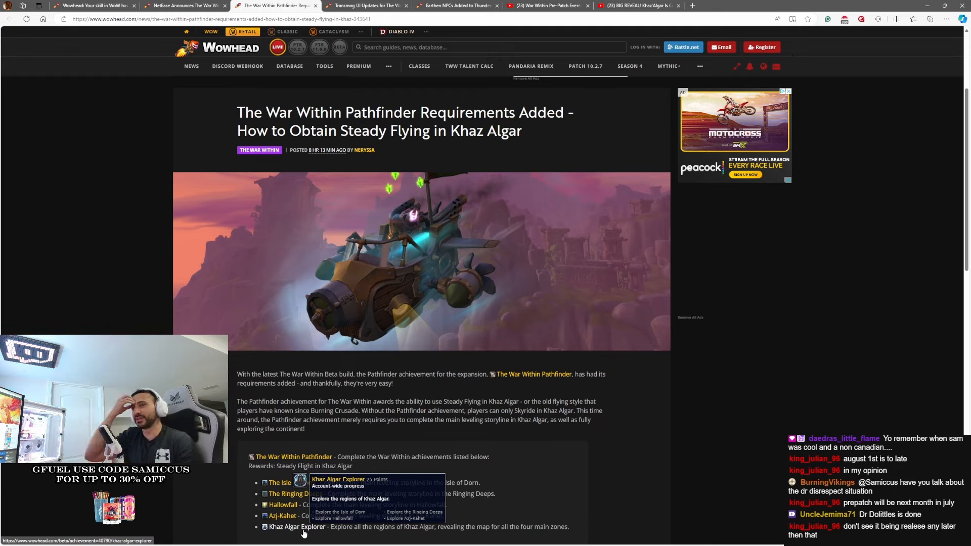
pyautogui.moveTo(287, 482)
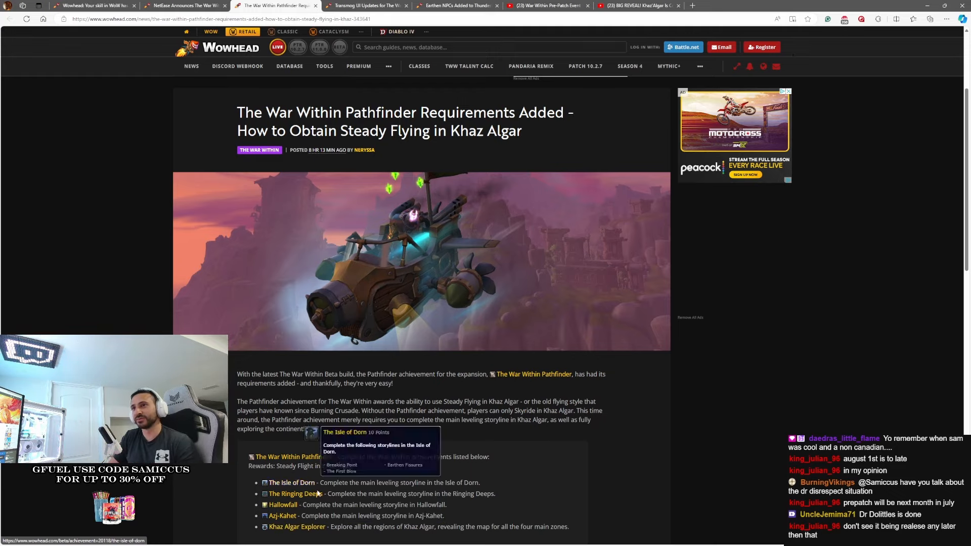
pyautogui.moveTo(395, 438)
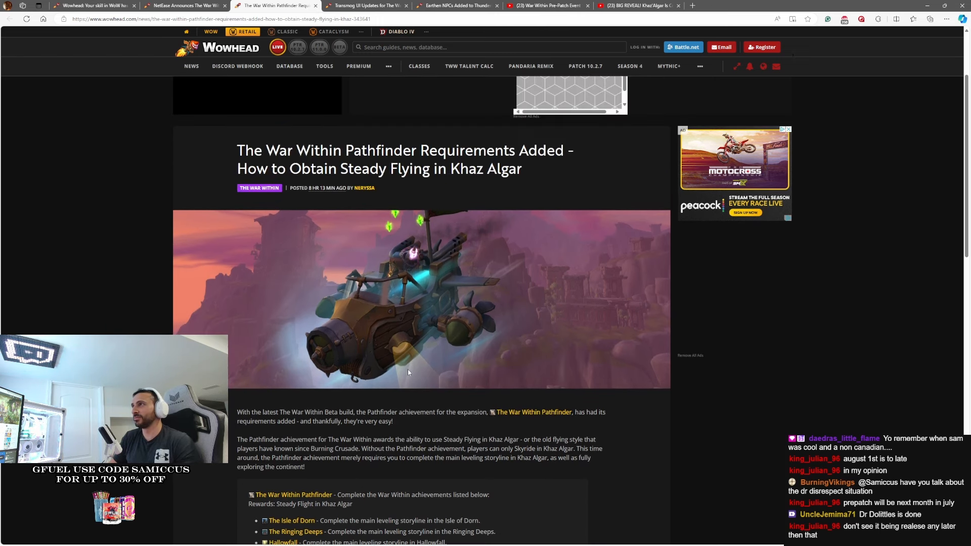
pyautogui.moveTo(392, 118)
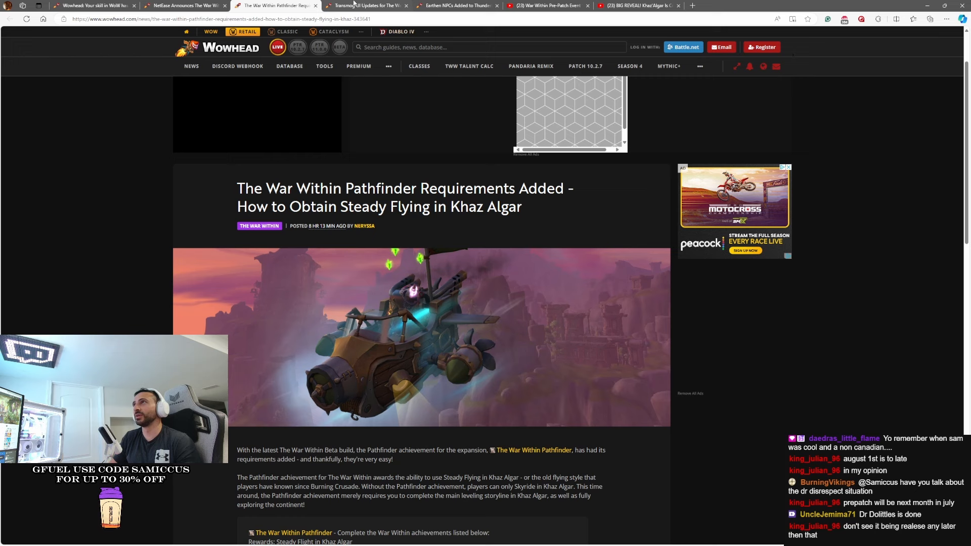
# Step: Switch to the Transmog UI Updates article and view its class-filtering screenshots
pyautogui.click(369, 5)
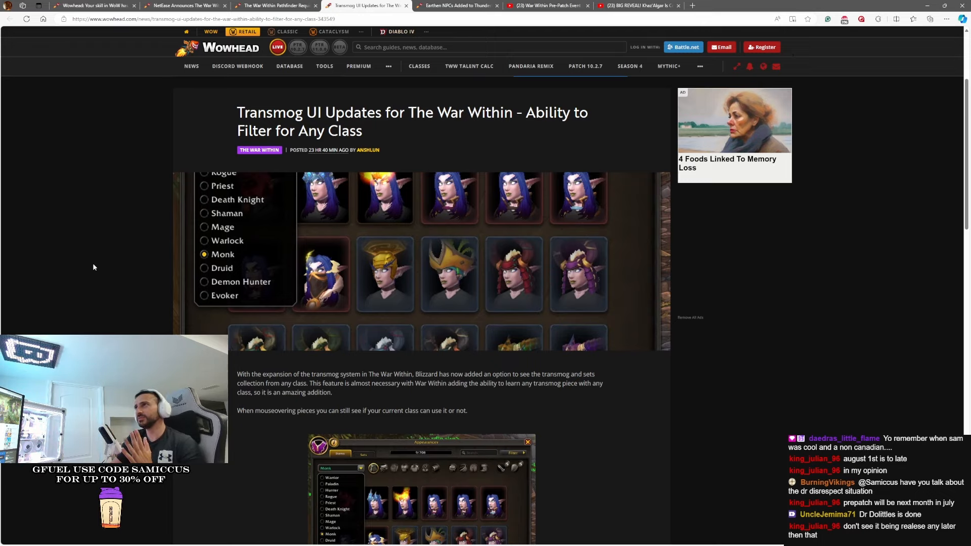
pyautogui.scroll(-3)
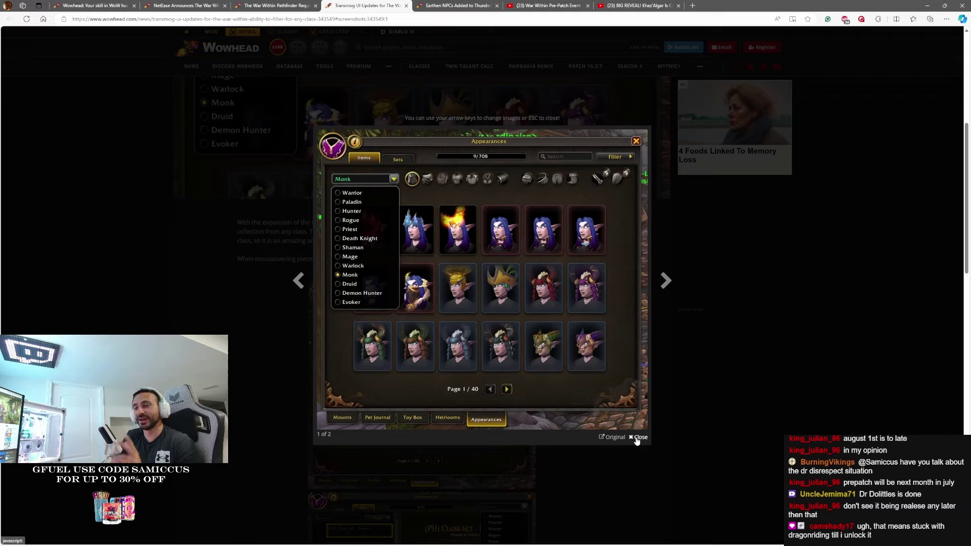
pyautogui.moveTo(637, 449)
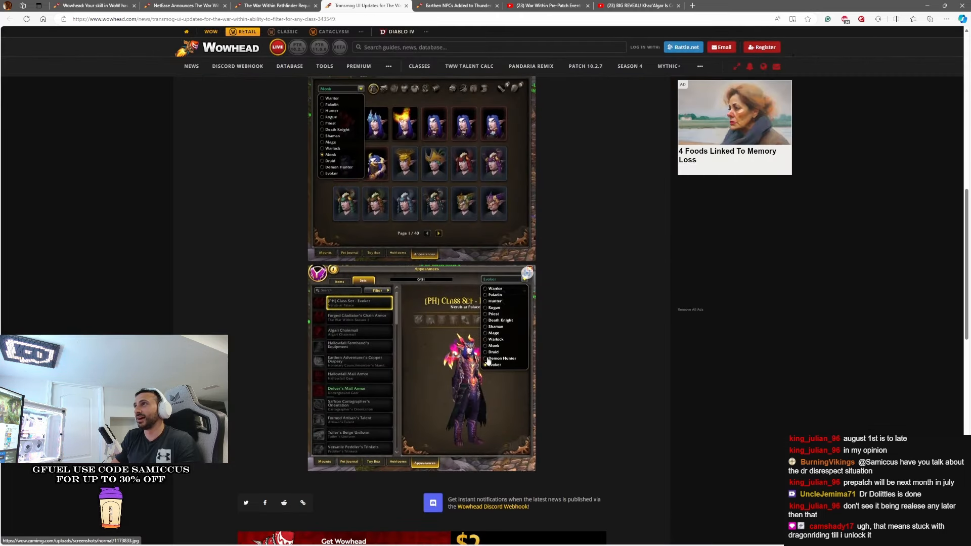
pyautogui.click(454, 376)
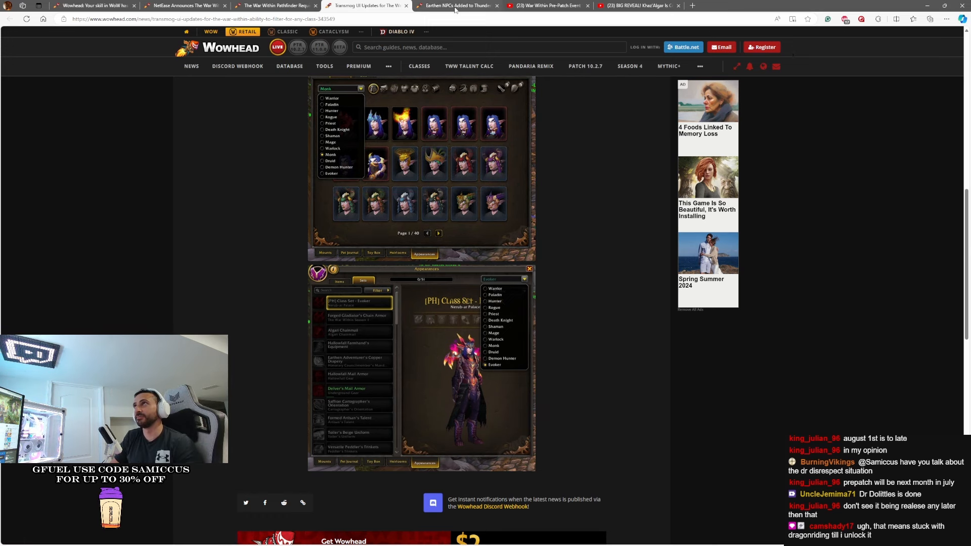
# Step: Switch to the Earthen NPCs article and scroll to the Gedoldaz entry and ley-lines quote
pyautogui.click(454, 5)
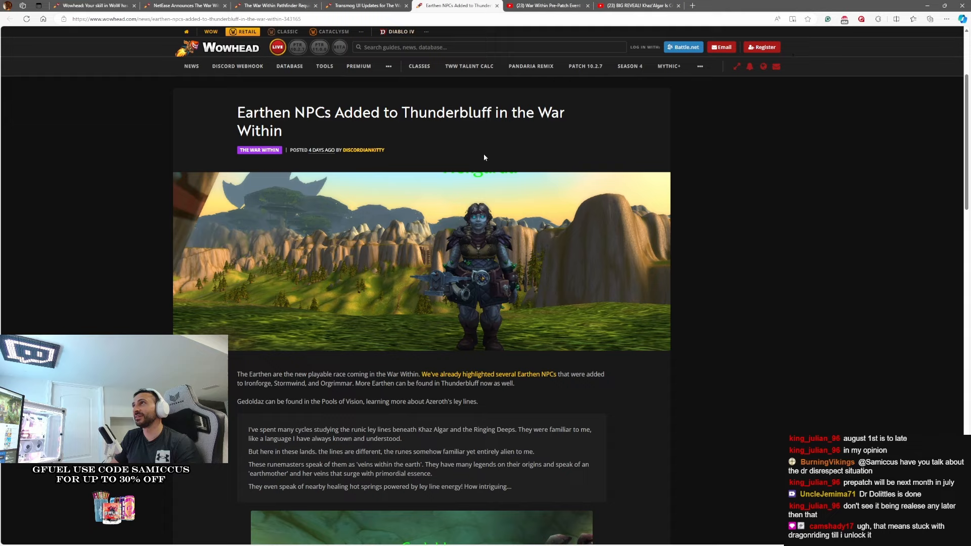
pyautogui.moveTo(445, 196)
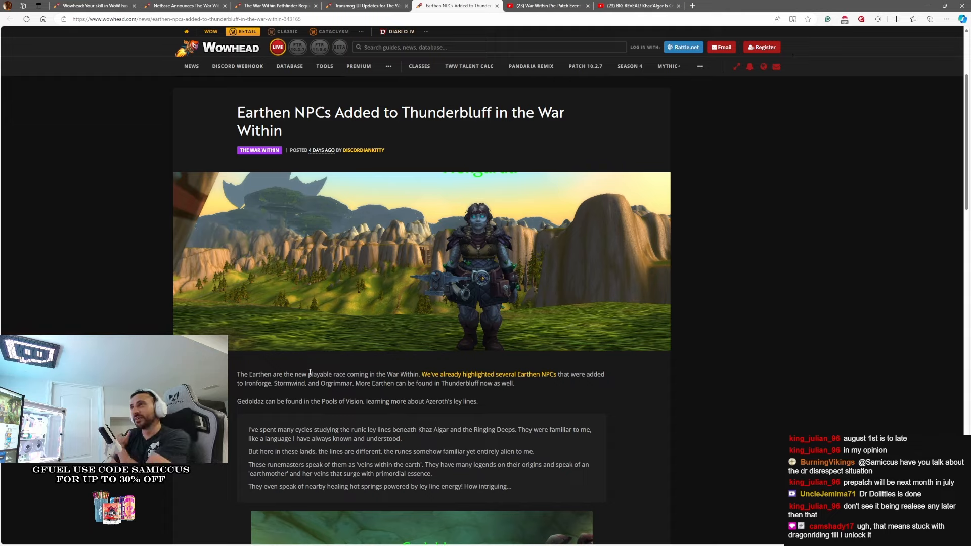
pyautogui.moveTo(728, 459)
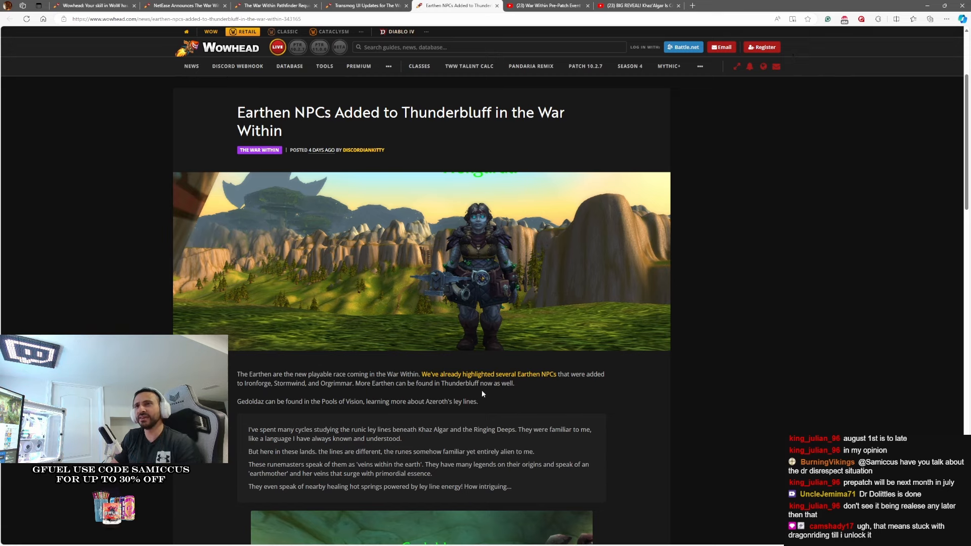
pyautogui.scroll(-3)
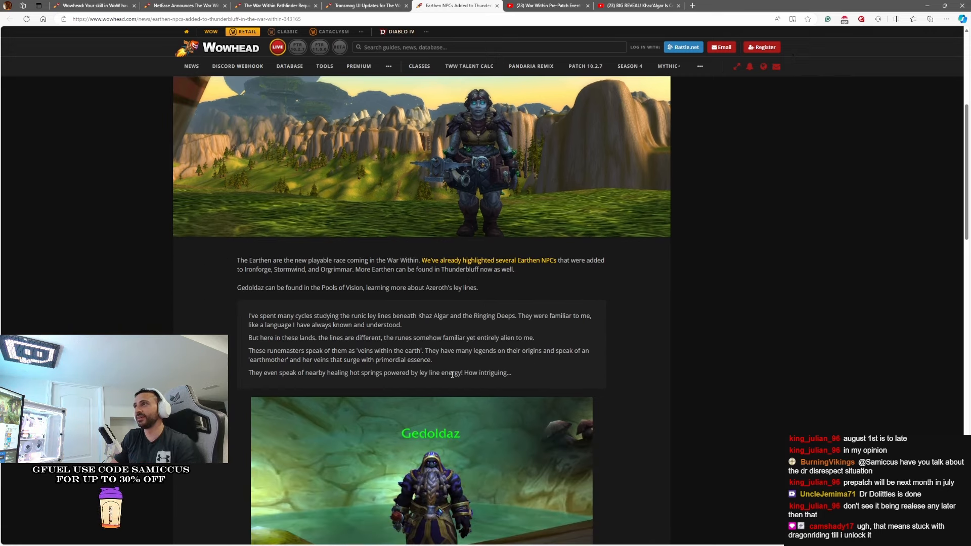
pyautogui.scroll(-3)
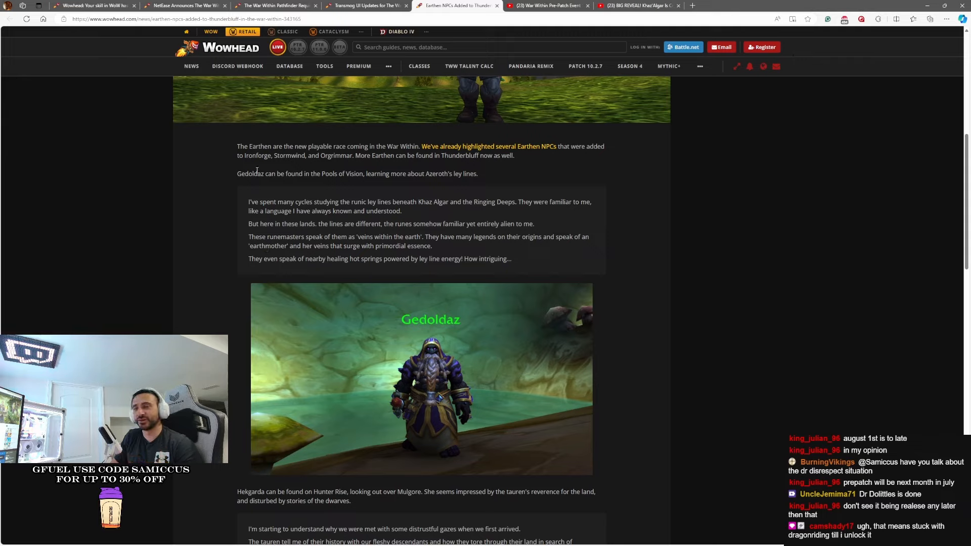
pyautogui.moveTo(283, 199)
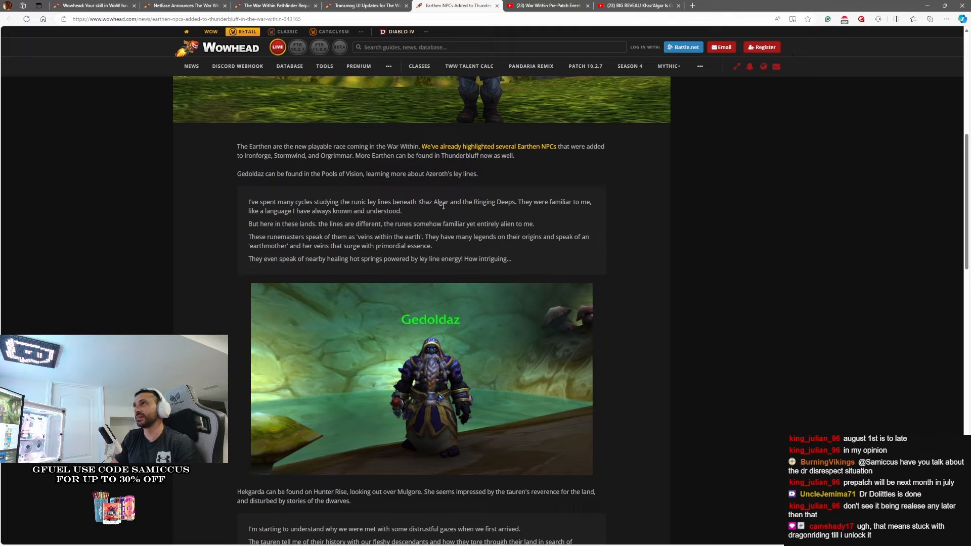
pyautogui.moveTo(573, 204)
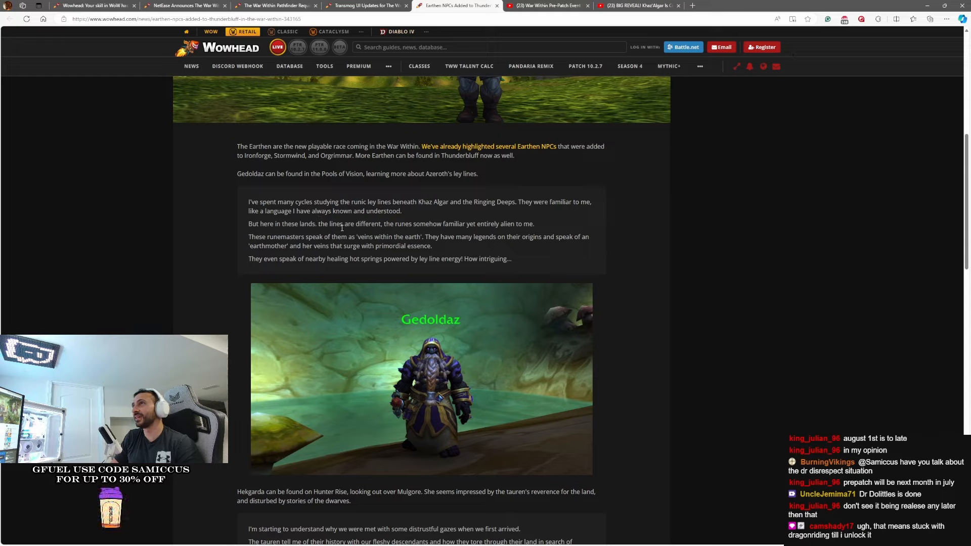
pyautogui.moveTo(467, 238)
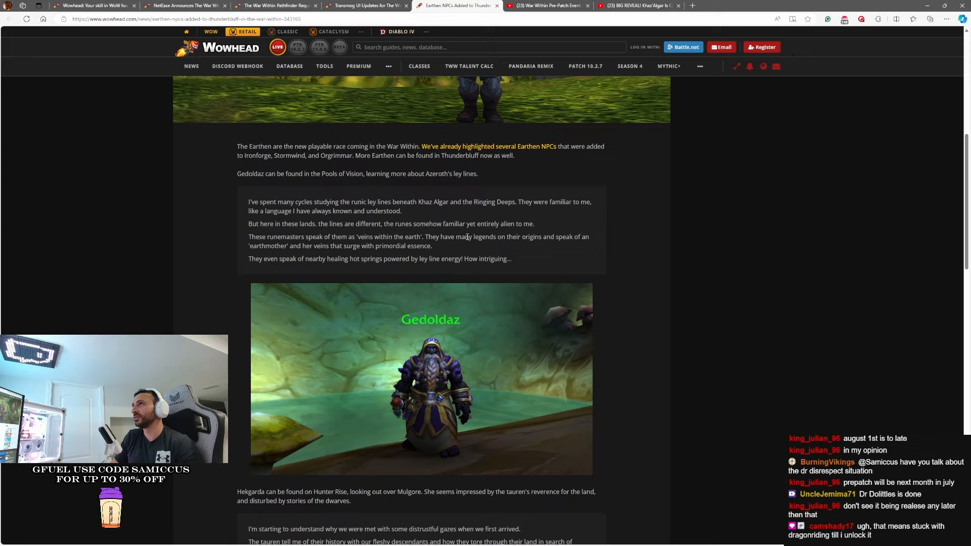
pyautogui.moveTo(469, 235)
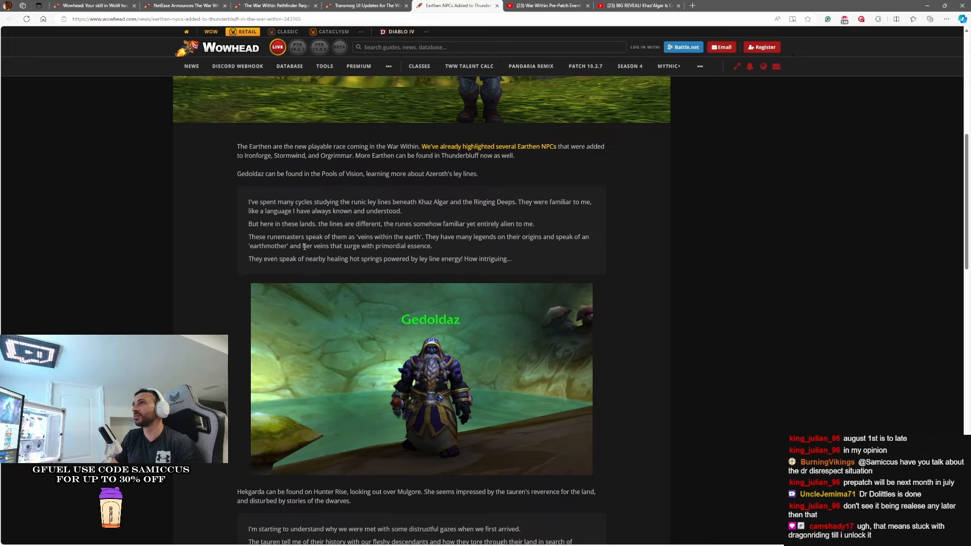
pyautogui.moveTo(382, 247)
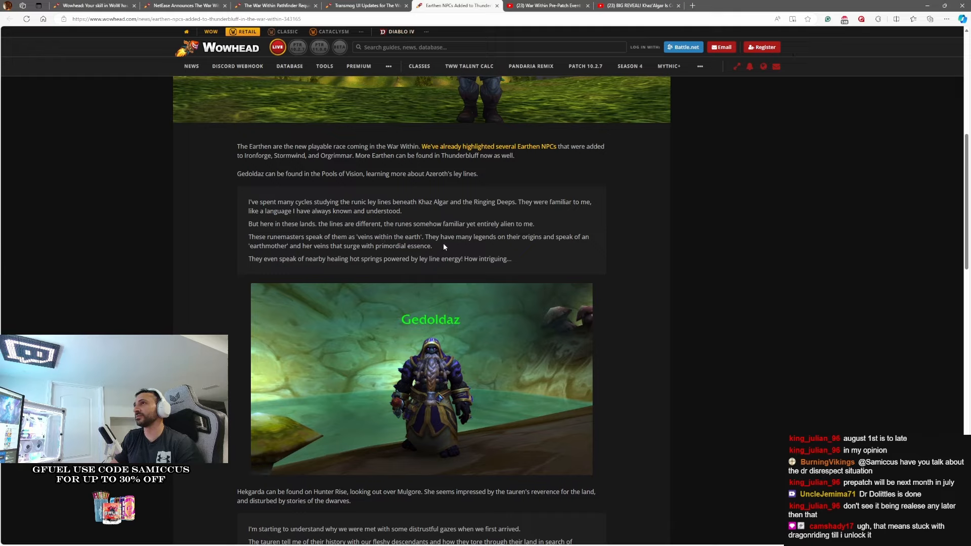
pyautogui.moveTo(514, 248)
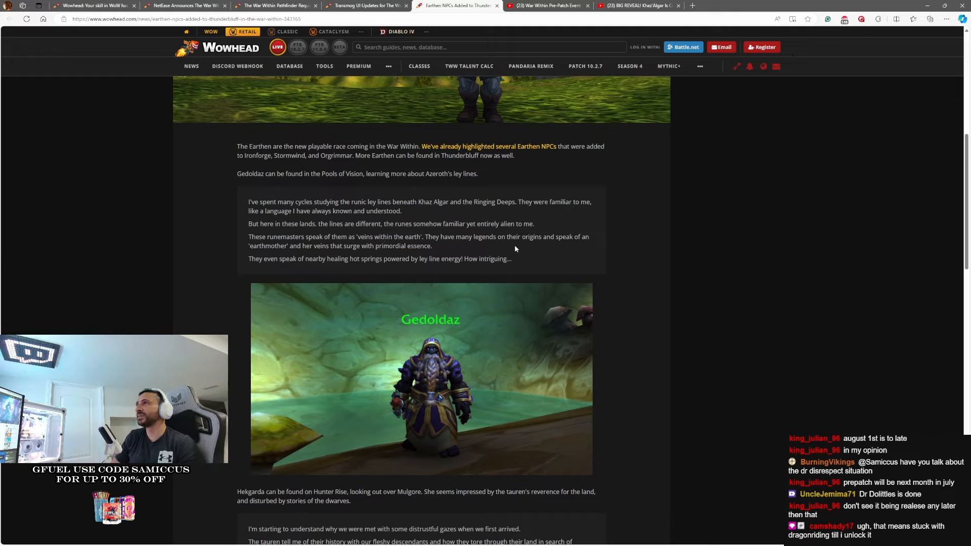
pyautogui.moveTo(589, 245)
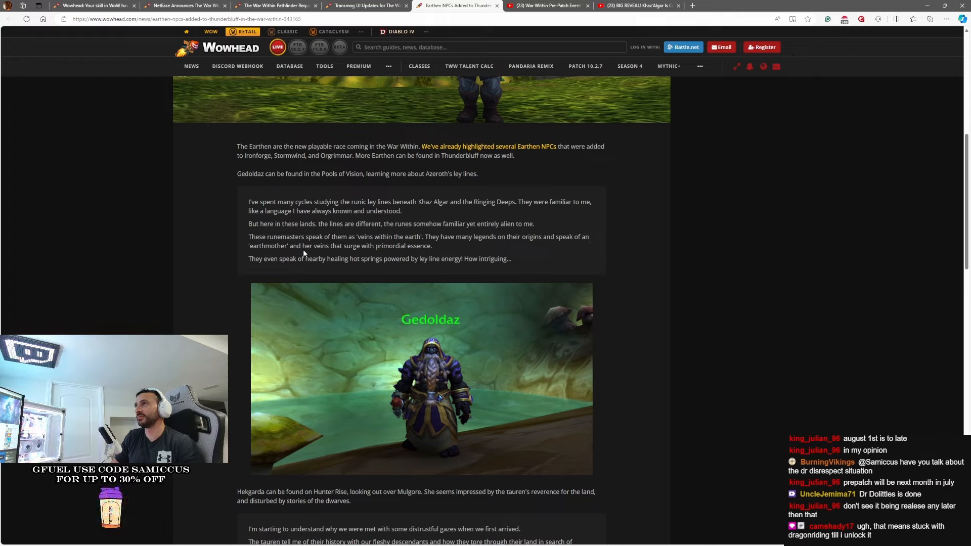
pyautogui.moveTo(322, 269)
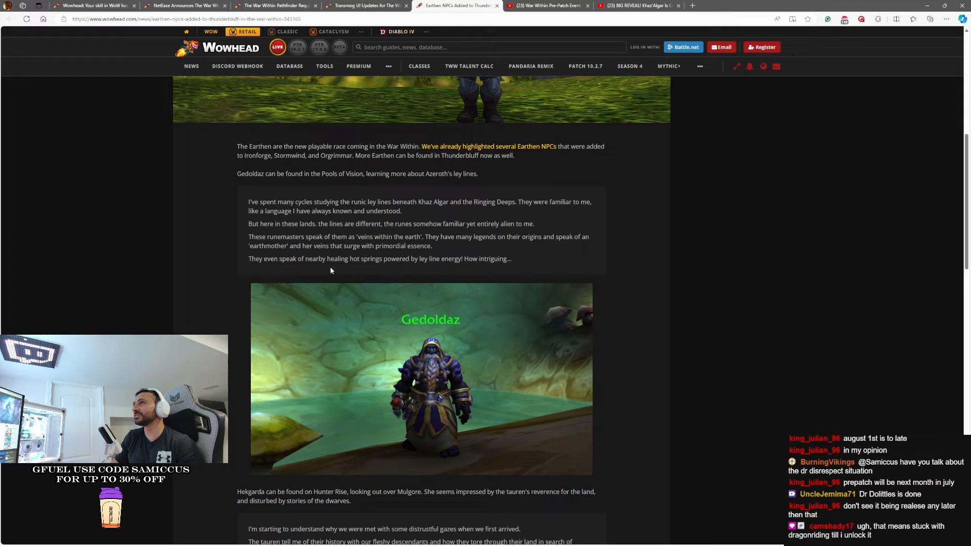
pyautogui.moveTo(423, 258)
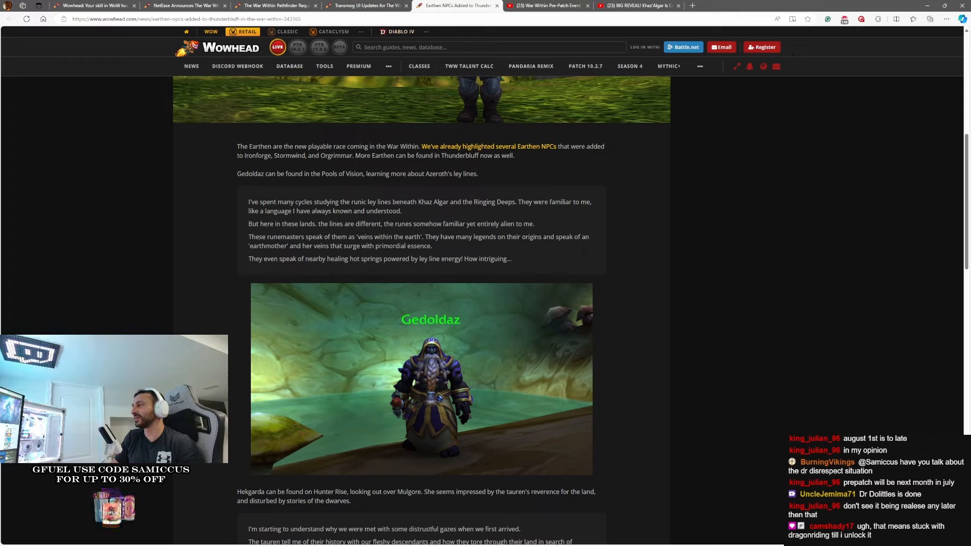
pyautogui.moveTo(451, 311)
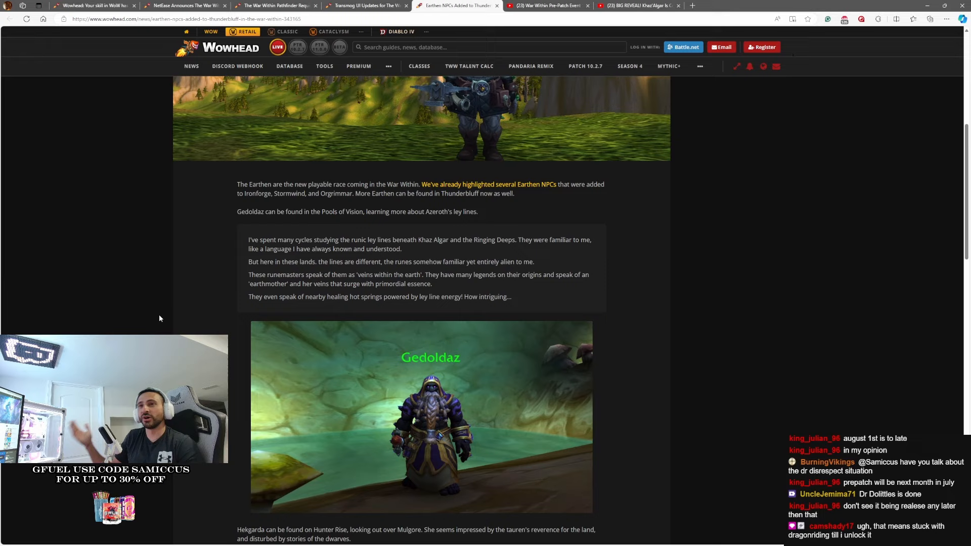
pyautogui.moveTo(217, 303)
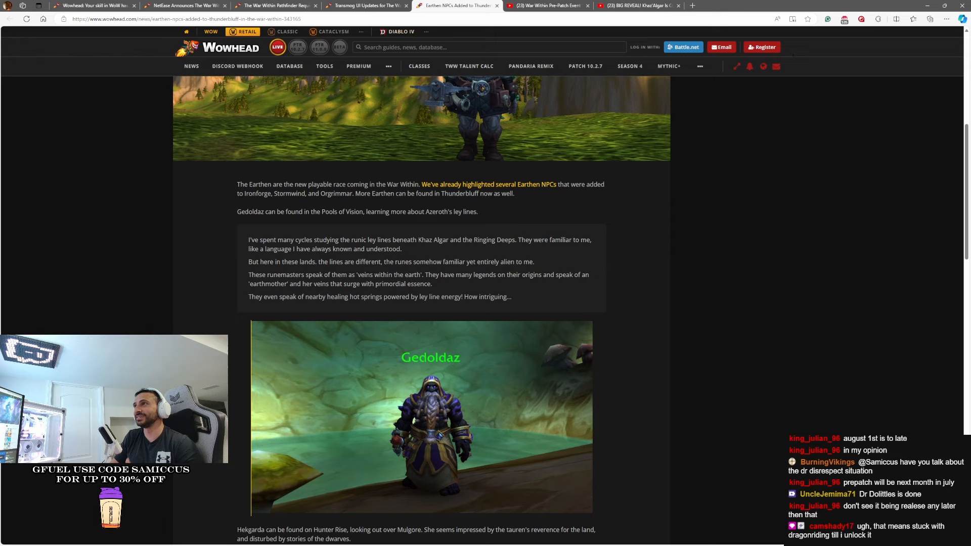
# Step: Scroll to the Hekgarda entry with her Hunter Rise and tauren quote
pyautogui.scroll(-3)
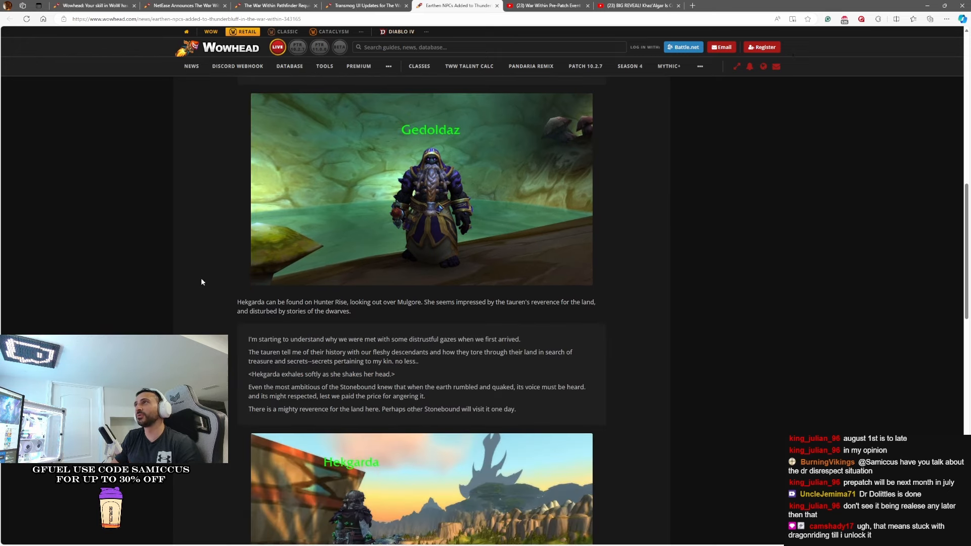
pyautogui.scroll(-3)
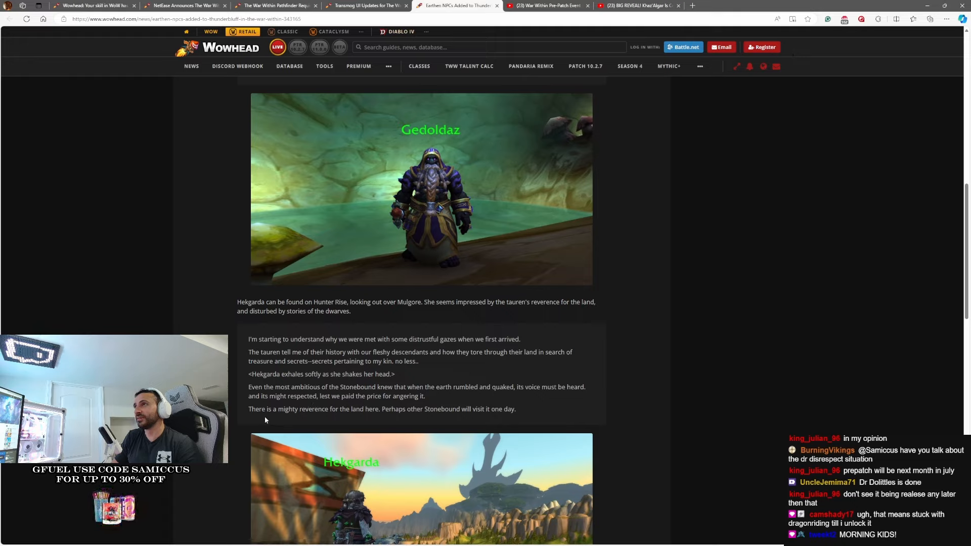
pyautogui.moveTo(359, 423)
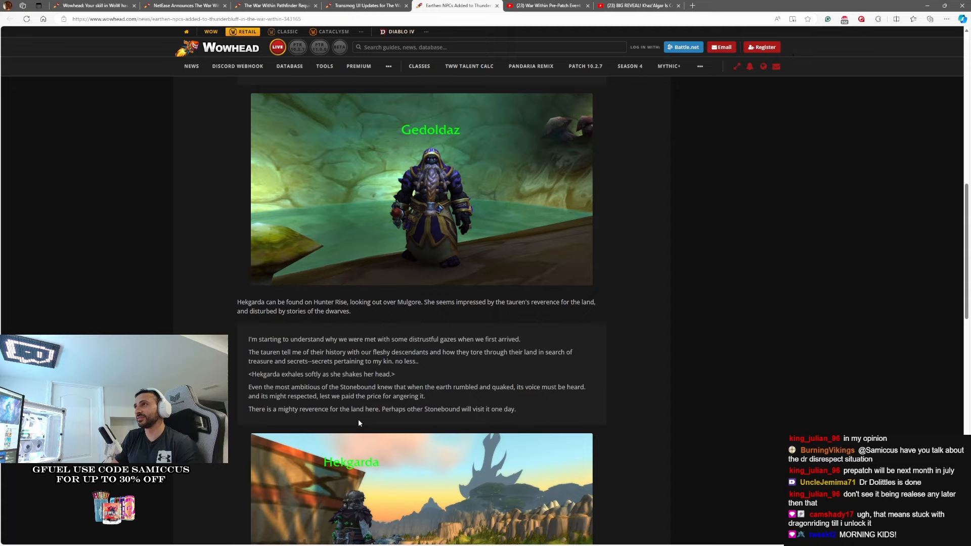
pyautogui.moveTo(451, 416)
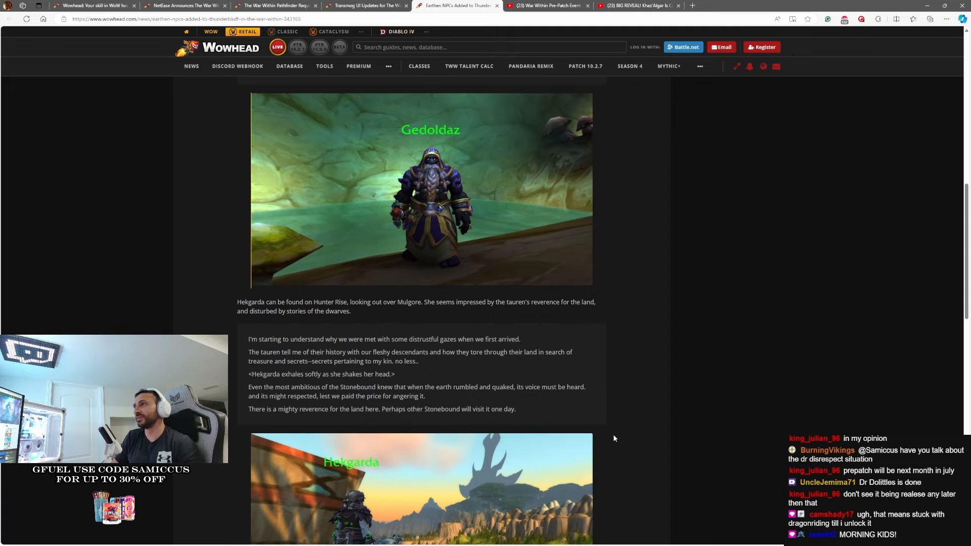
pyautogui.scroll(-3)
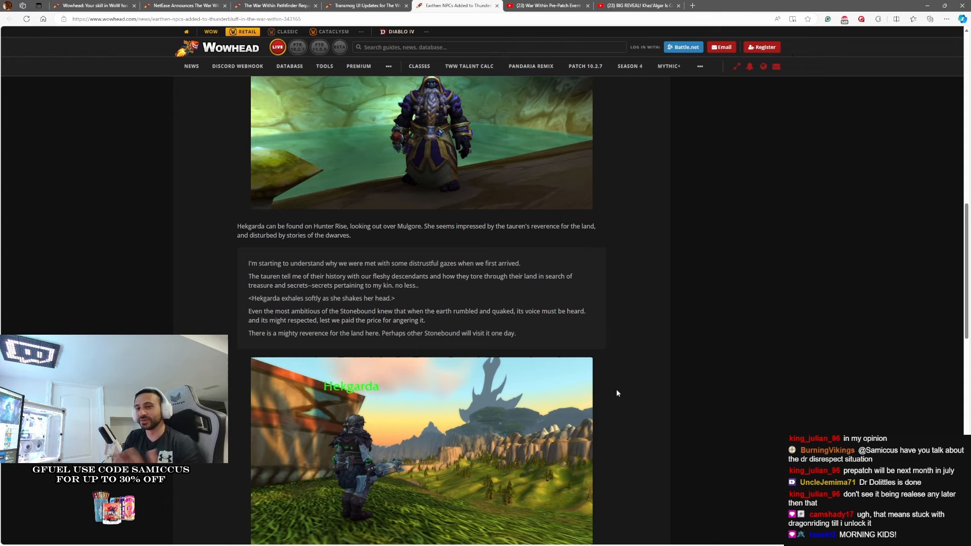
# Step: Scroll past the Hekgarda screenshot to the article's end, then back toward the title
pyautogui.scroll(-3)
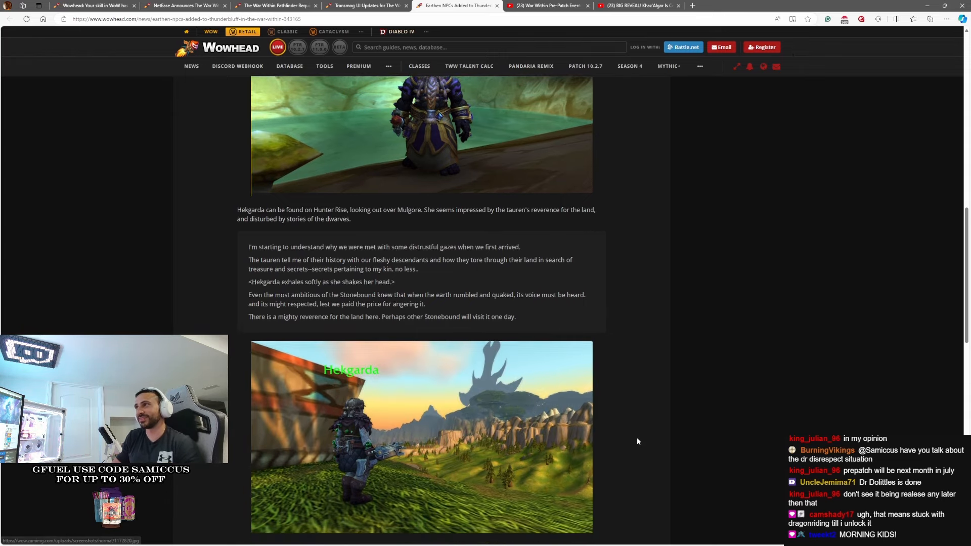
pyautogui.scroll(-3)
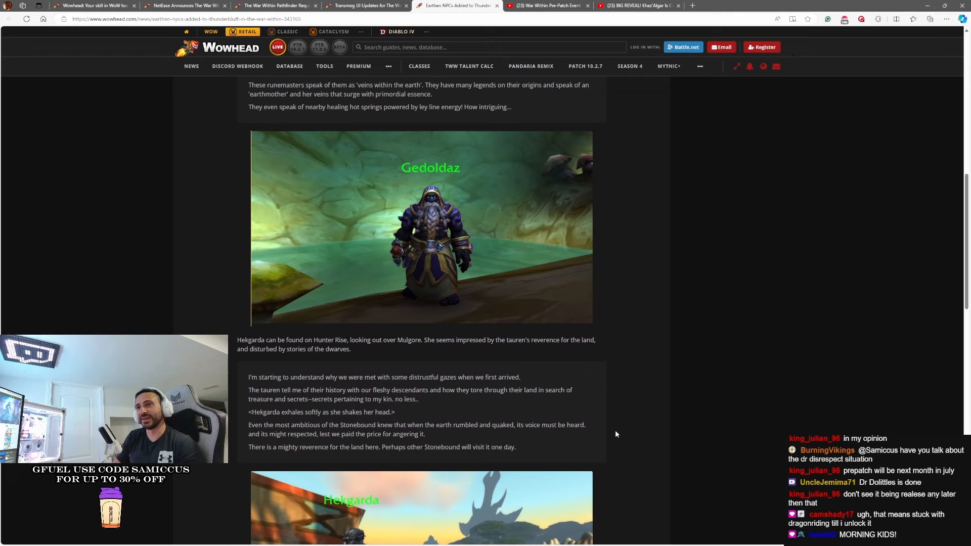
pyautogui.scroll(-3)
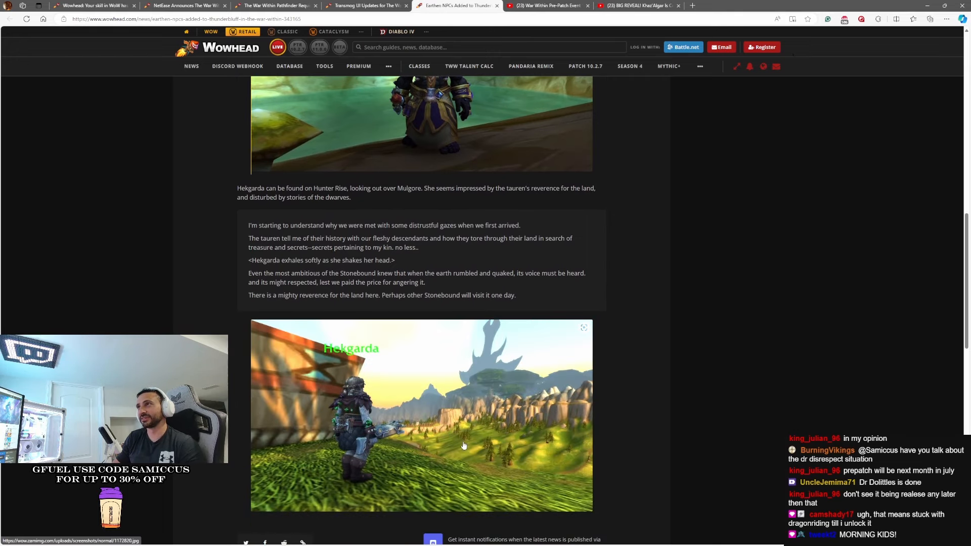
pyautogui.moveTo(328, 417)
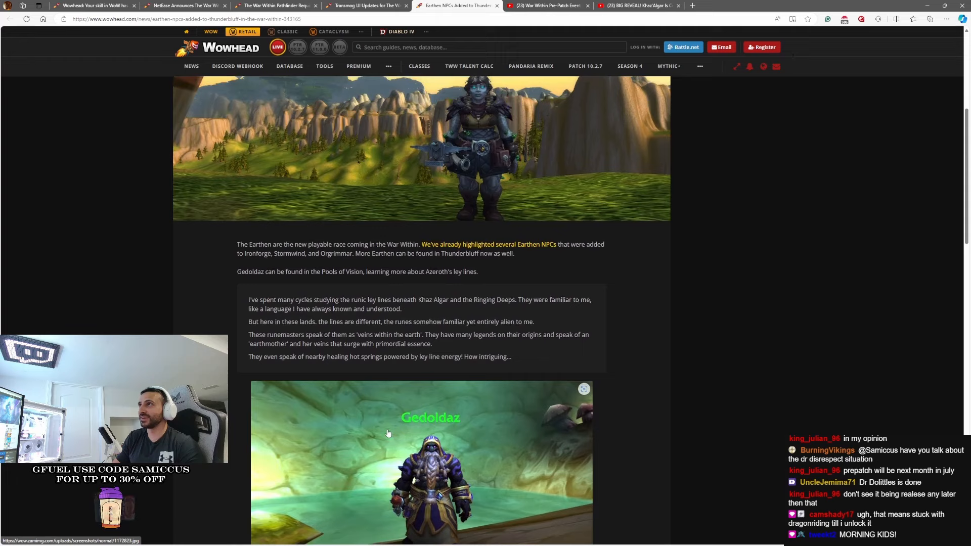
pyautogui.scroll(3)
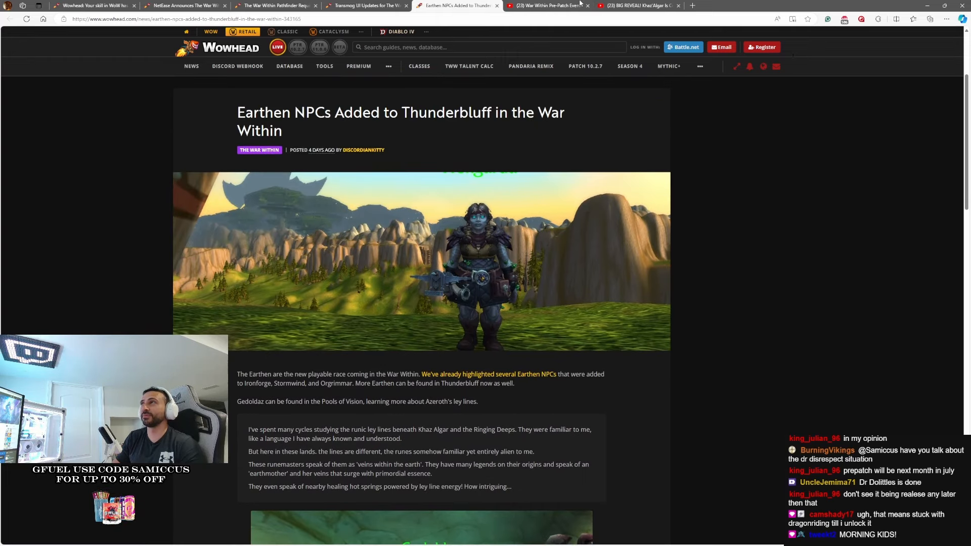